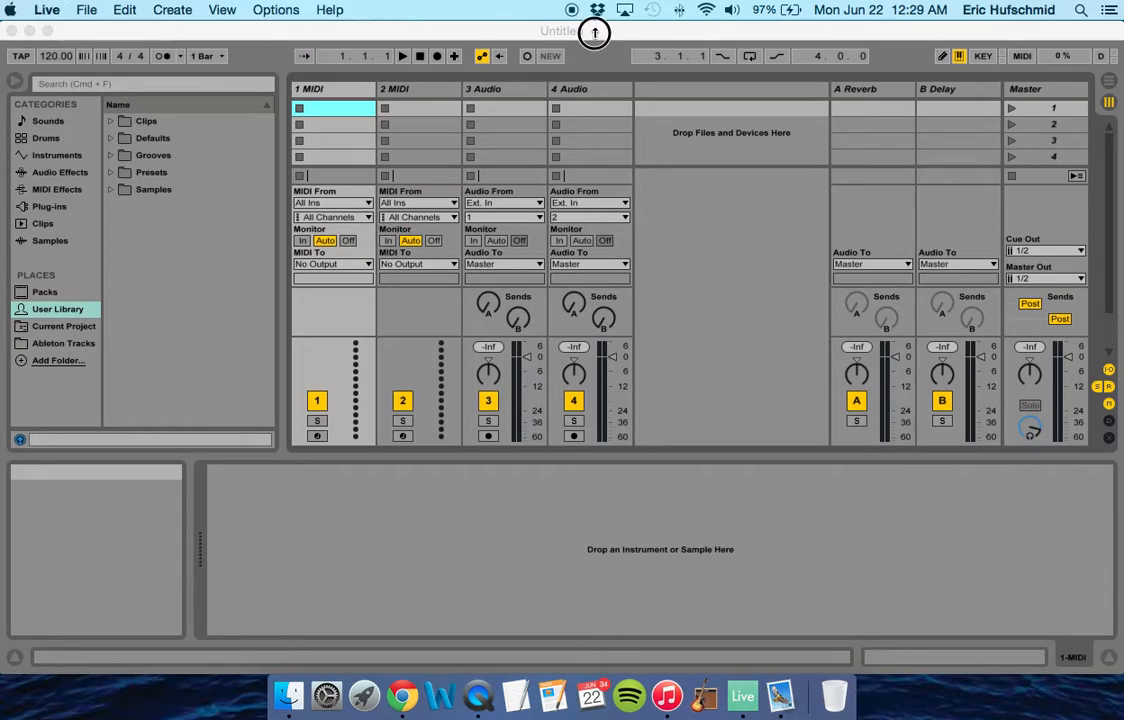
mouse_move(342, 141)
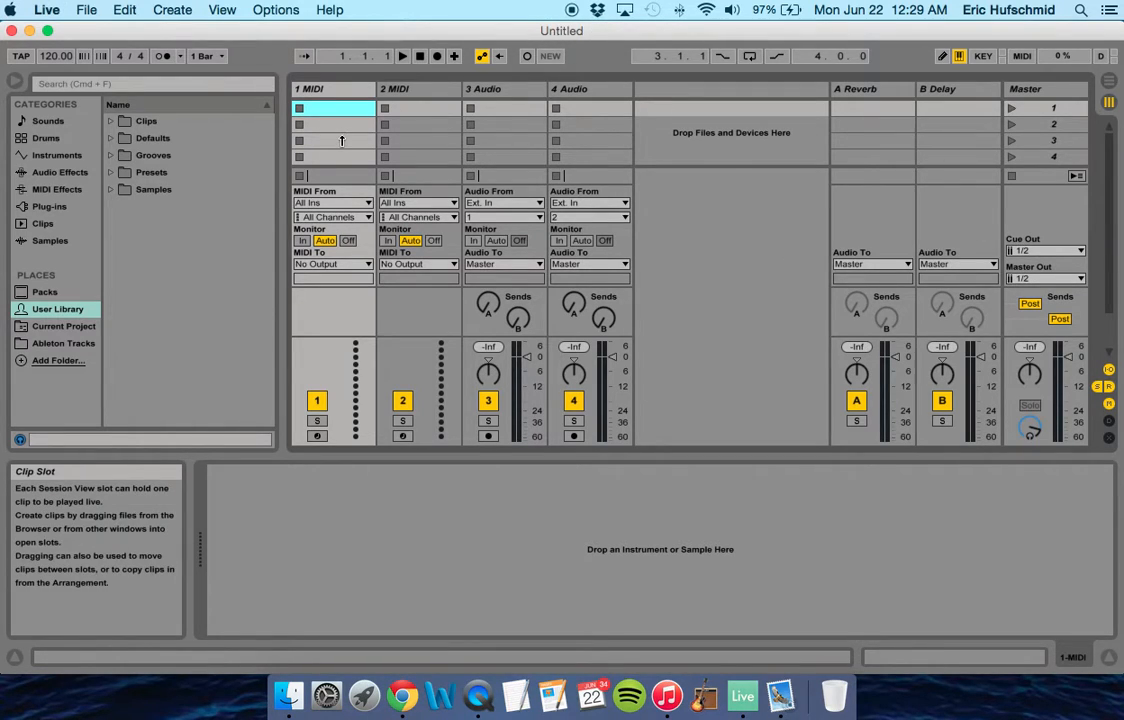
mouse_move(344, 141)
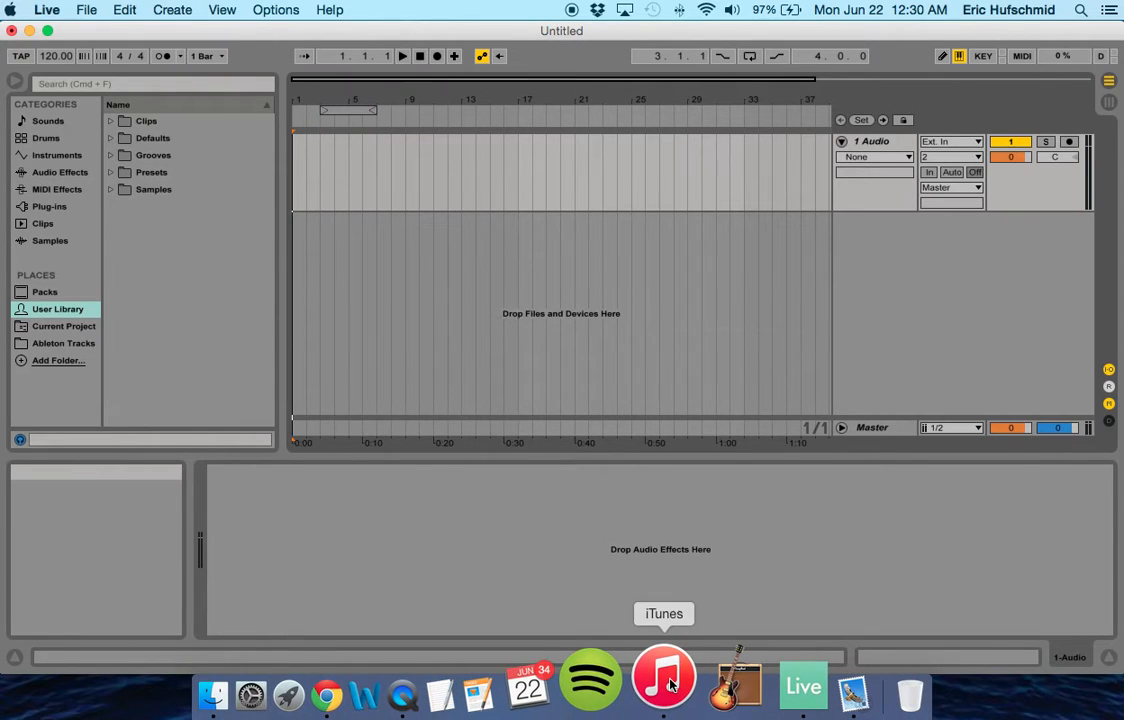
- Open the music library from the Dock to fetch the song More [B]
click(664, 685)
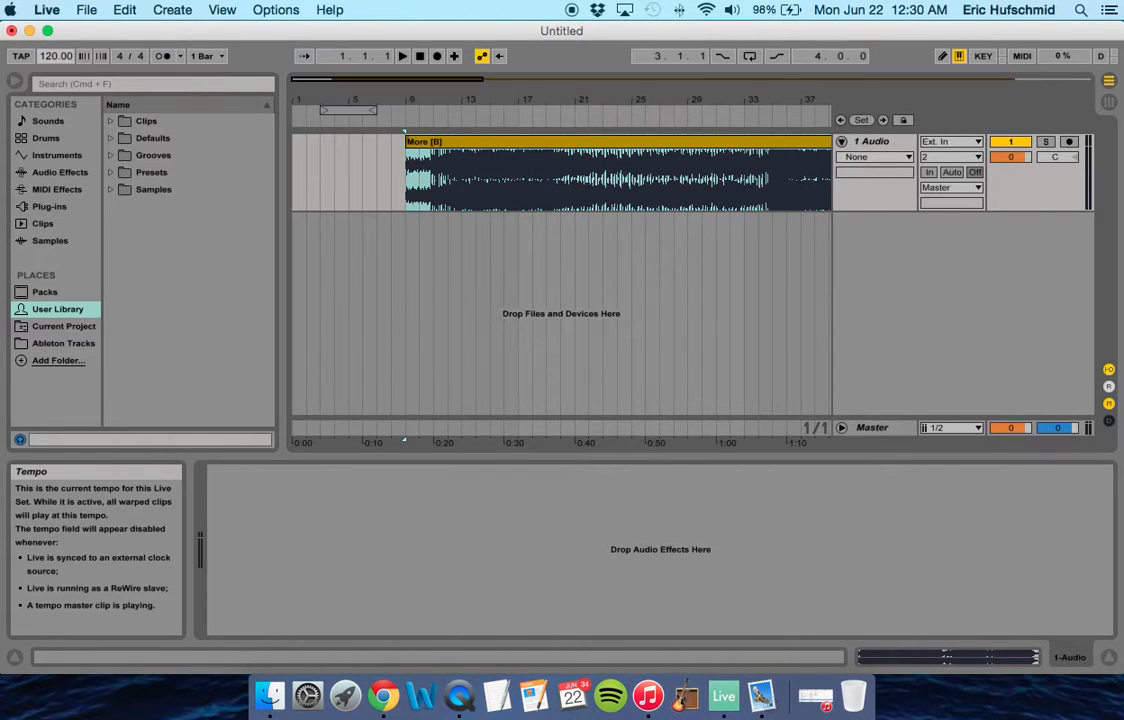
- Enter a tempo of 140 BPM and switch the metronome on
text(136.00)
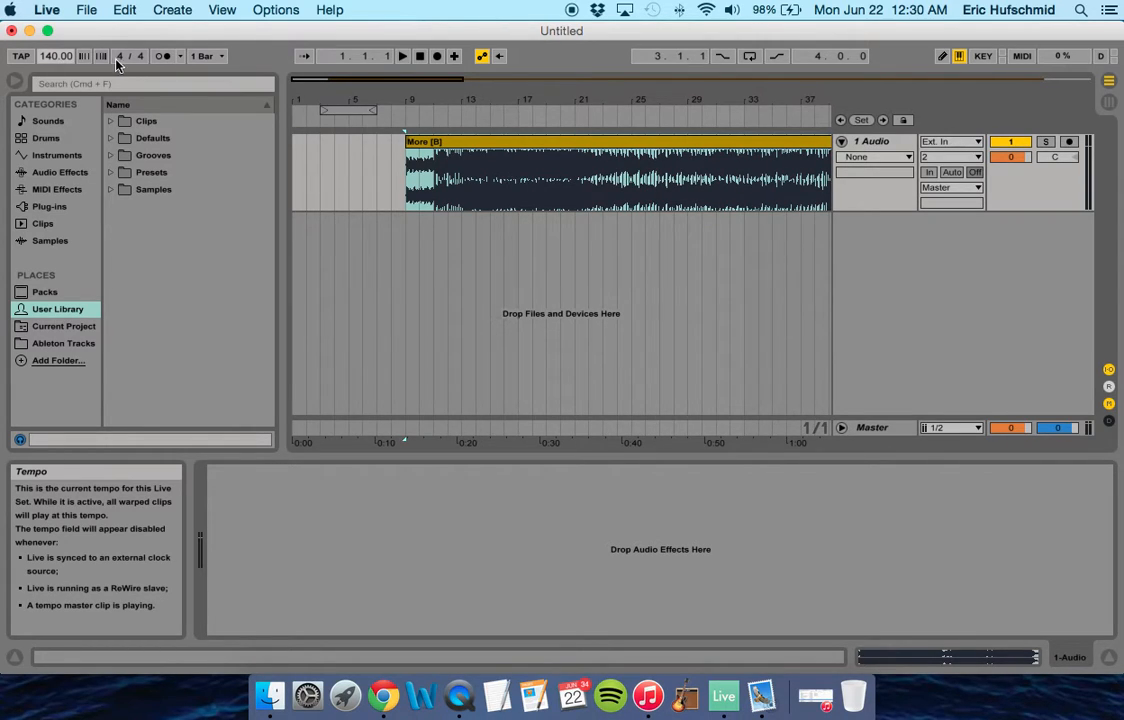
click(163, 55)
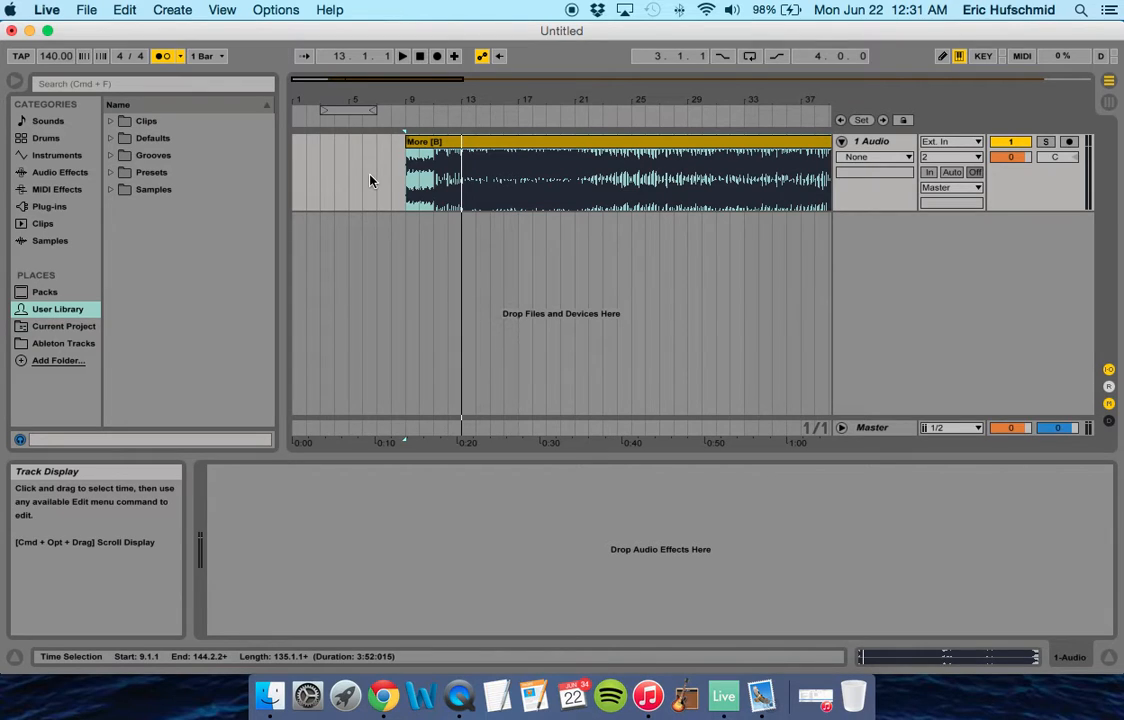
- Open the More [B] clip's sample details, enable Warp, and mark the clip start
click(485, 148)
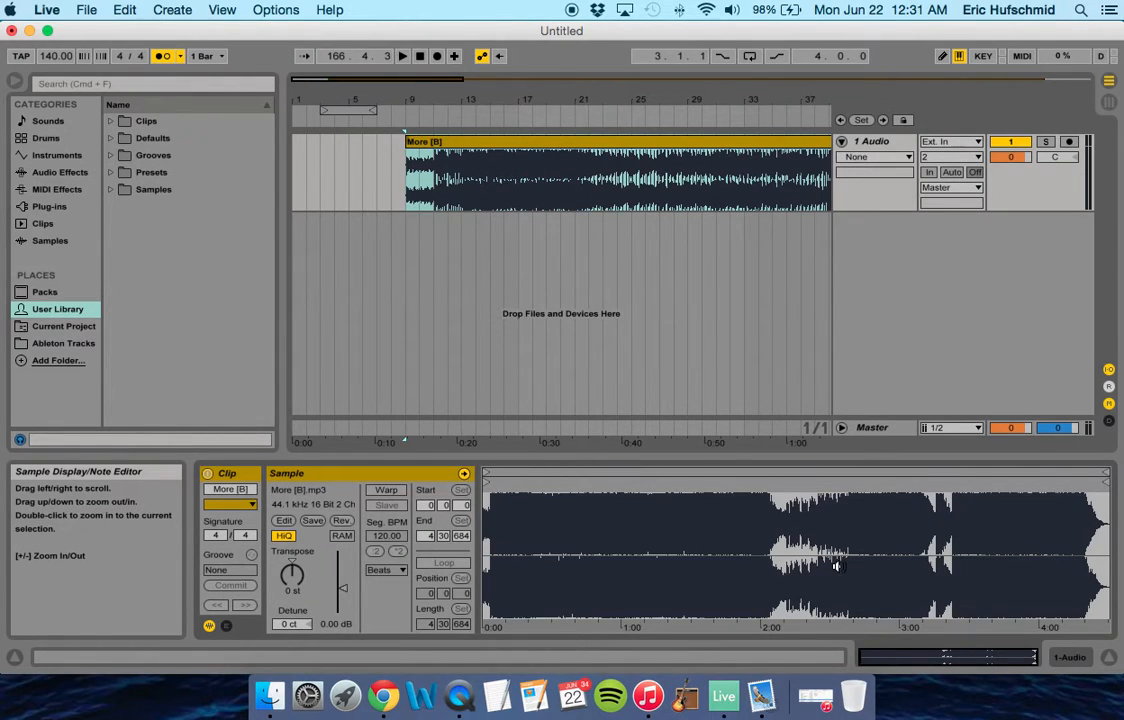
mouse_move(687, 521)
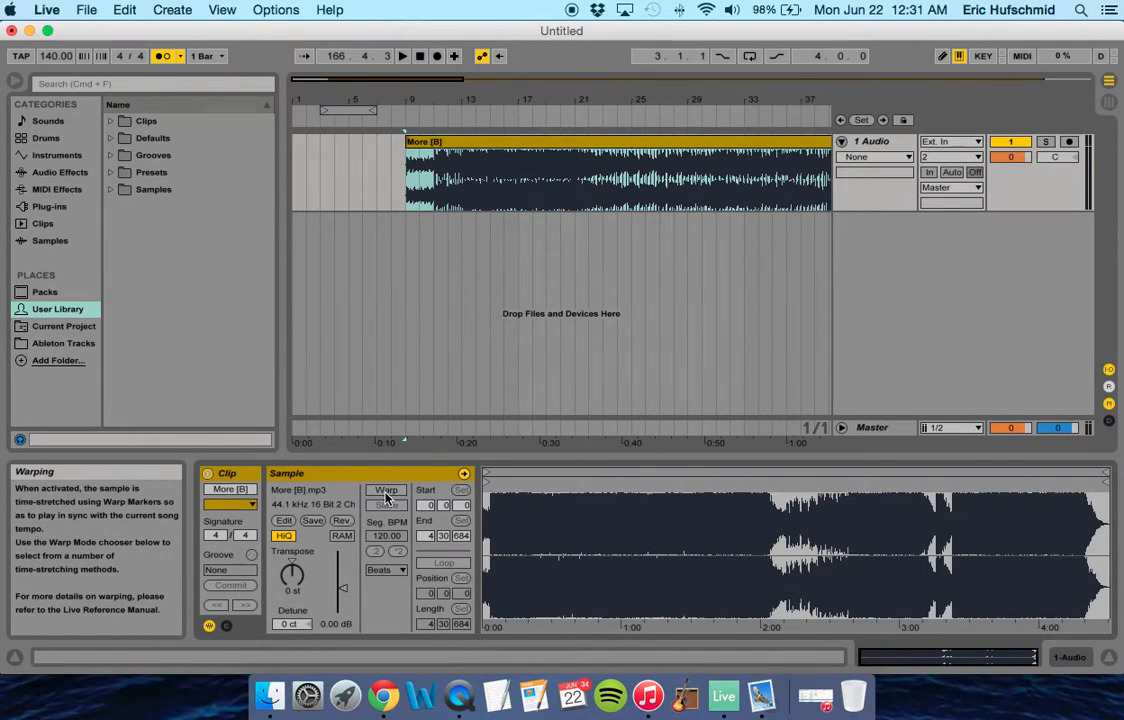
click(386, 490)
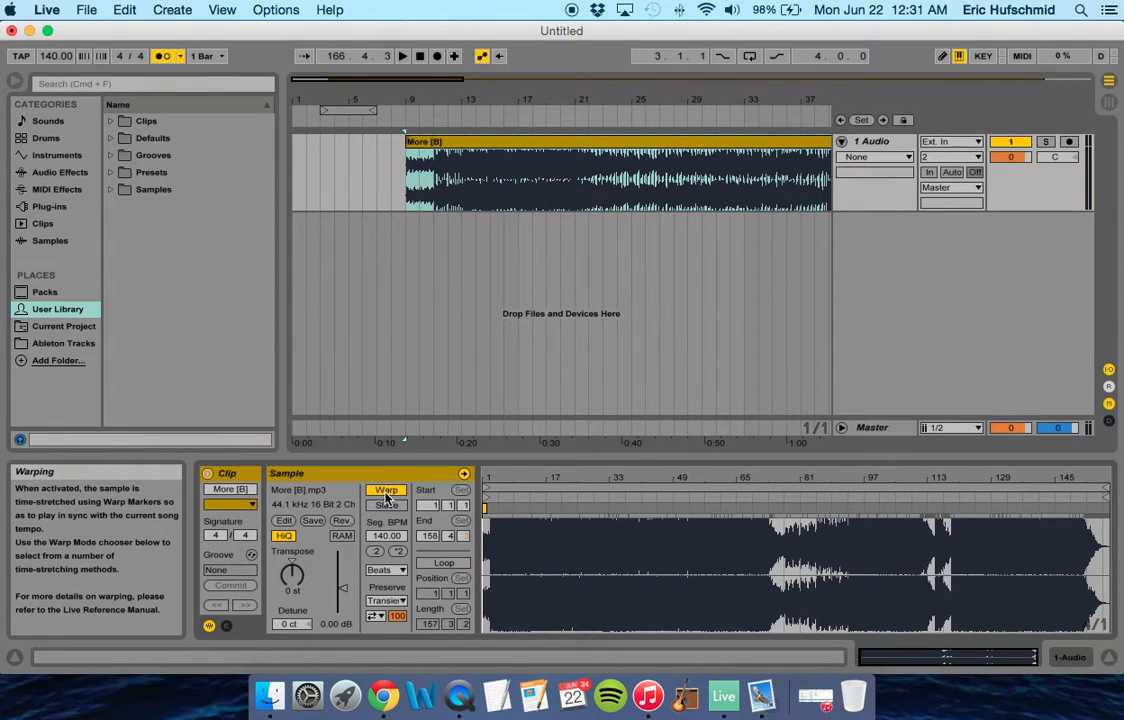
click(520, 511)
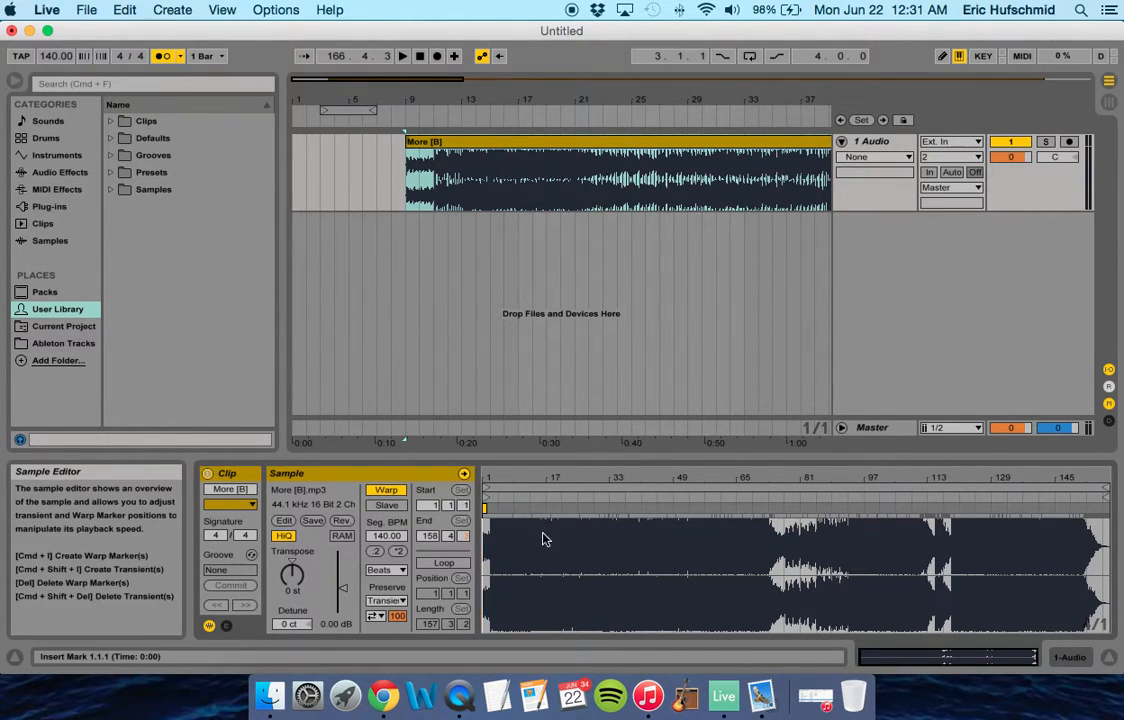
mouse_move(513, 481)
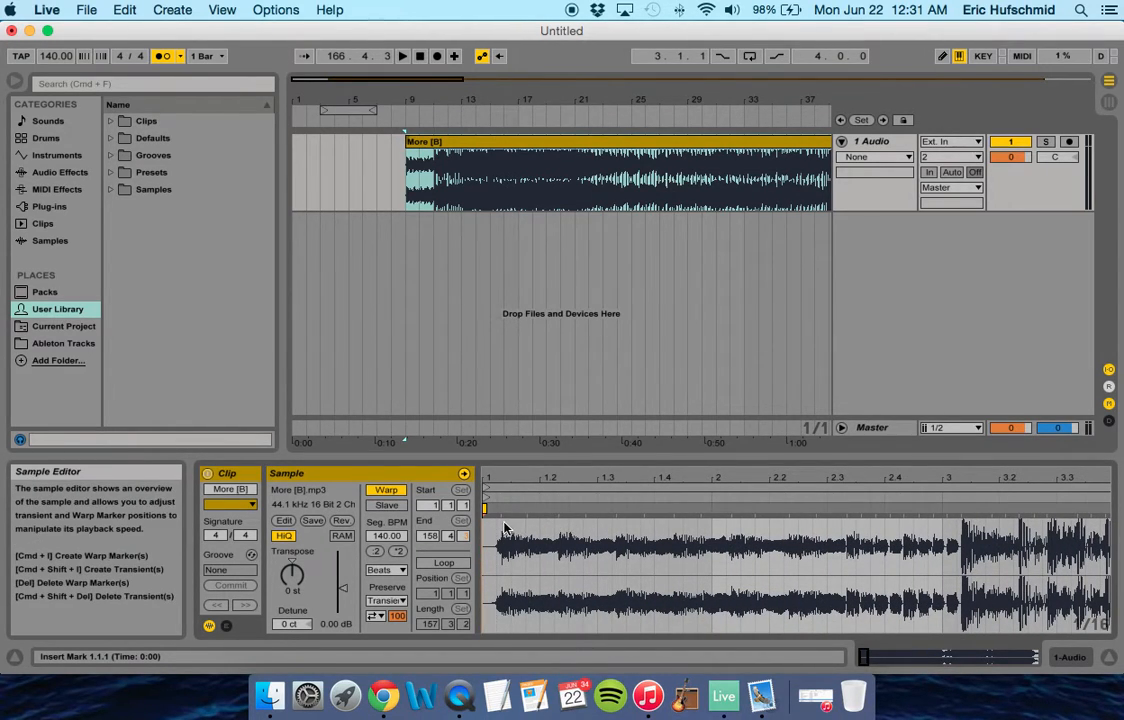
mouse_move(540, 524)
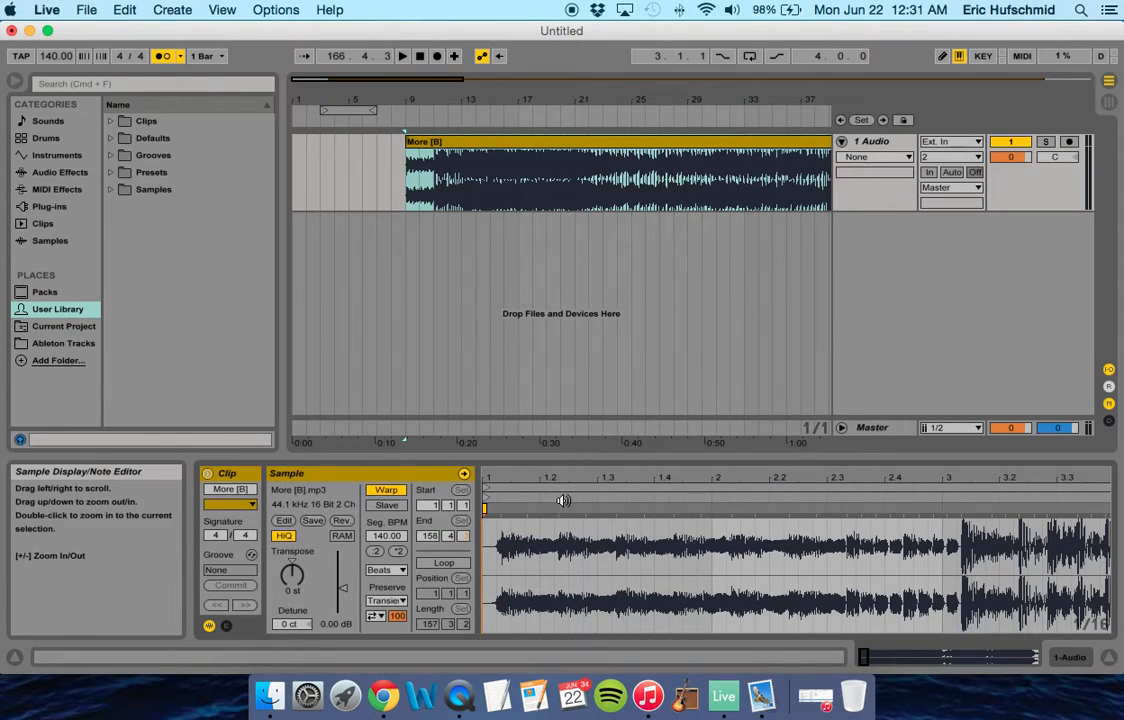
mouse_move(500, 510)
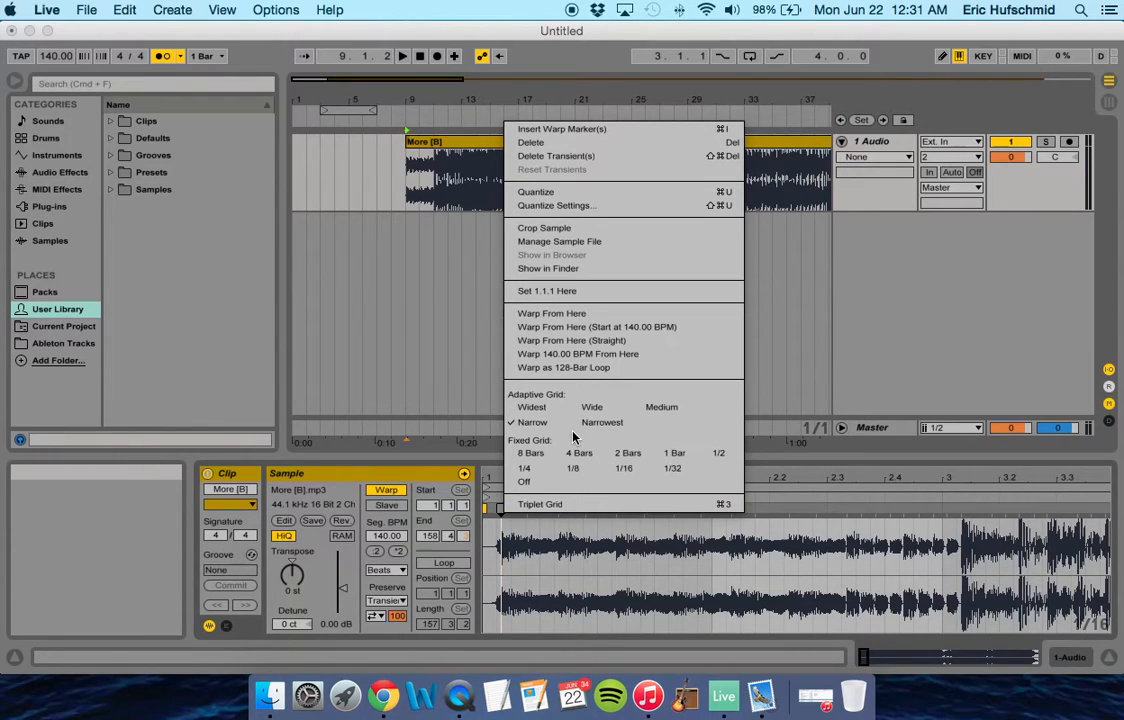
mouse_move(555, 291)
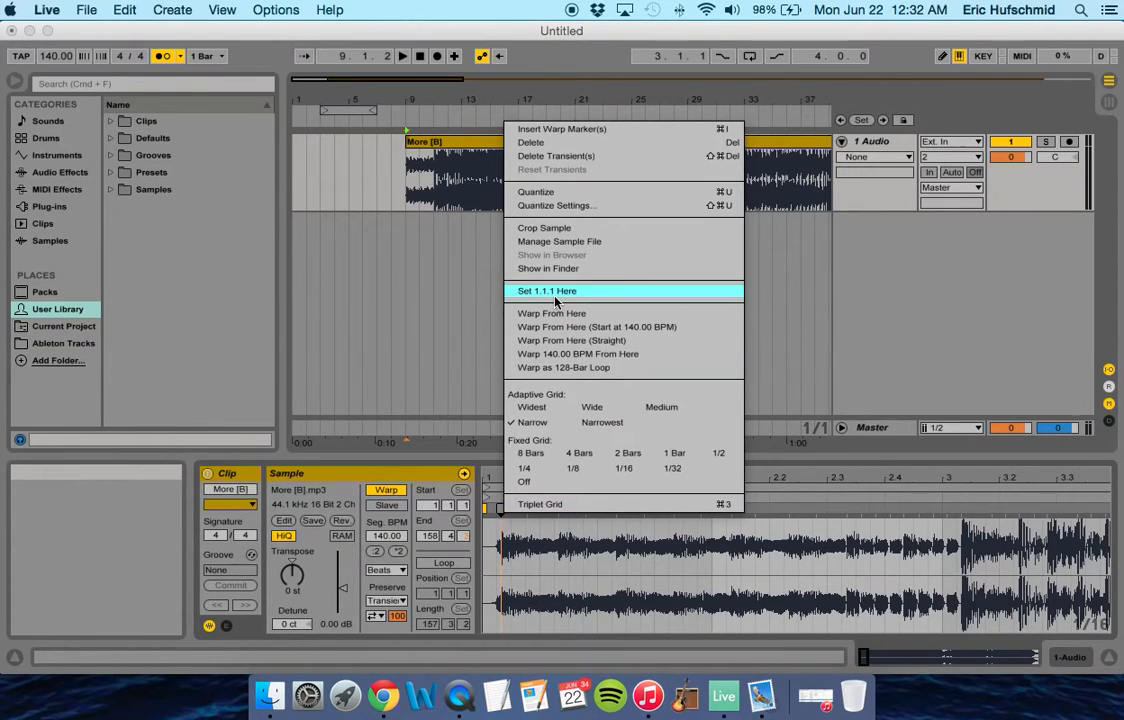
- Set 1.1.1 at the first downbeat of the More [B] waveform
click(547, 291)
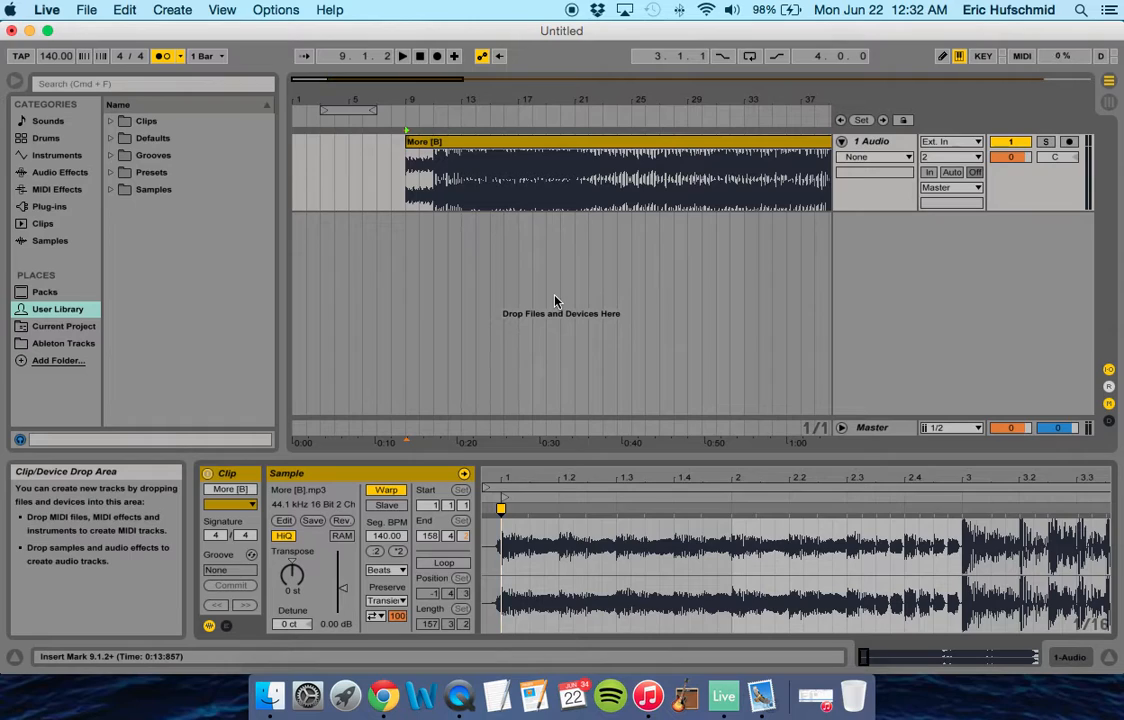
click(500, 505)
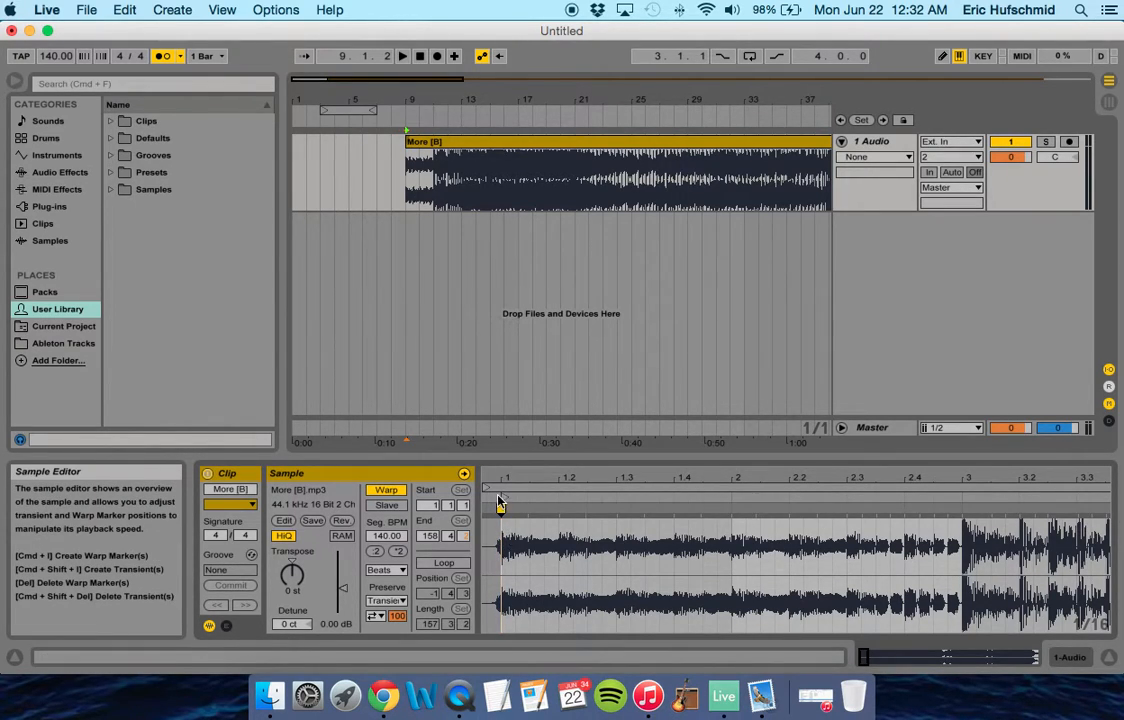
click(500, 500)
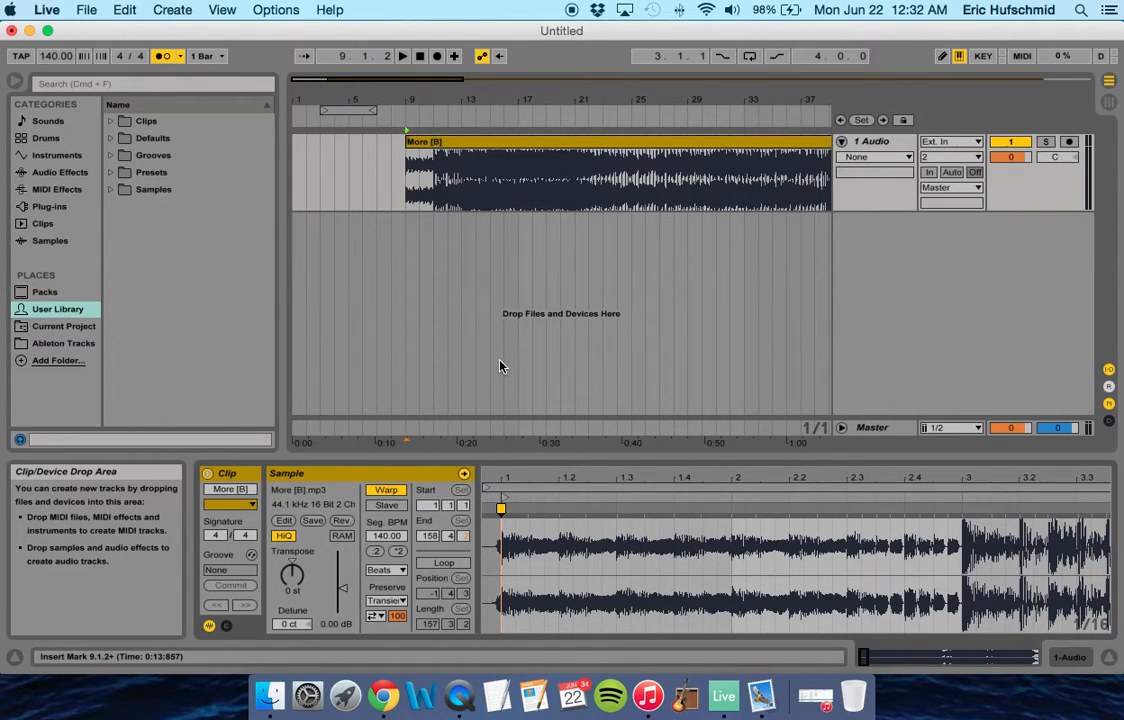
mouse_move(490, 360)
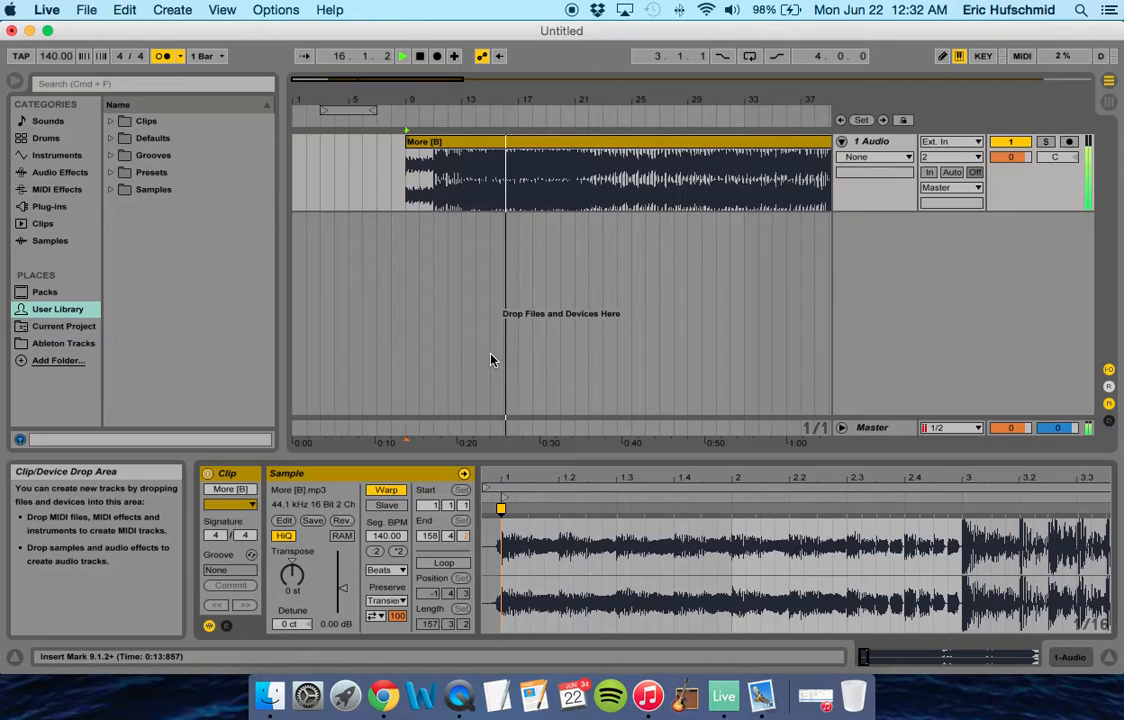
- Play the arrangement to check the warped clip against the 140 BPM metronome
click(419, 56)
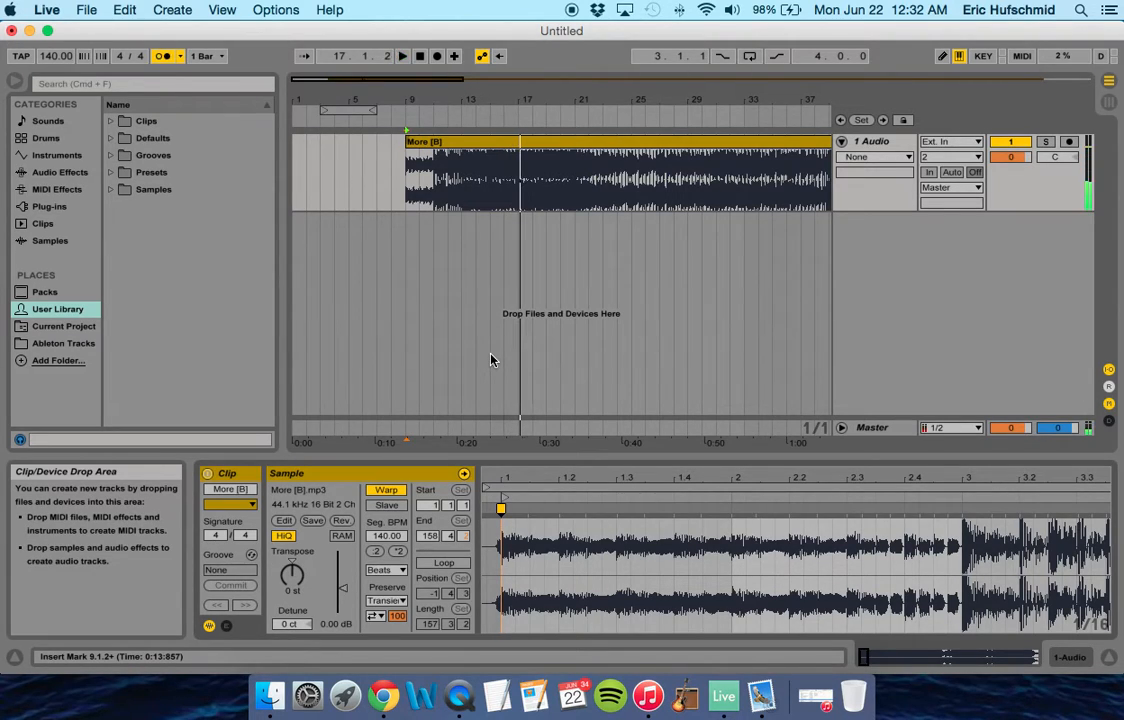